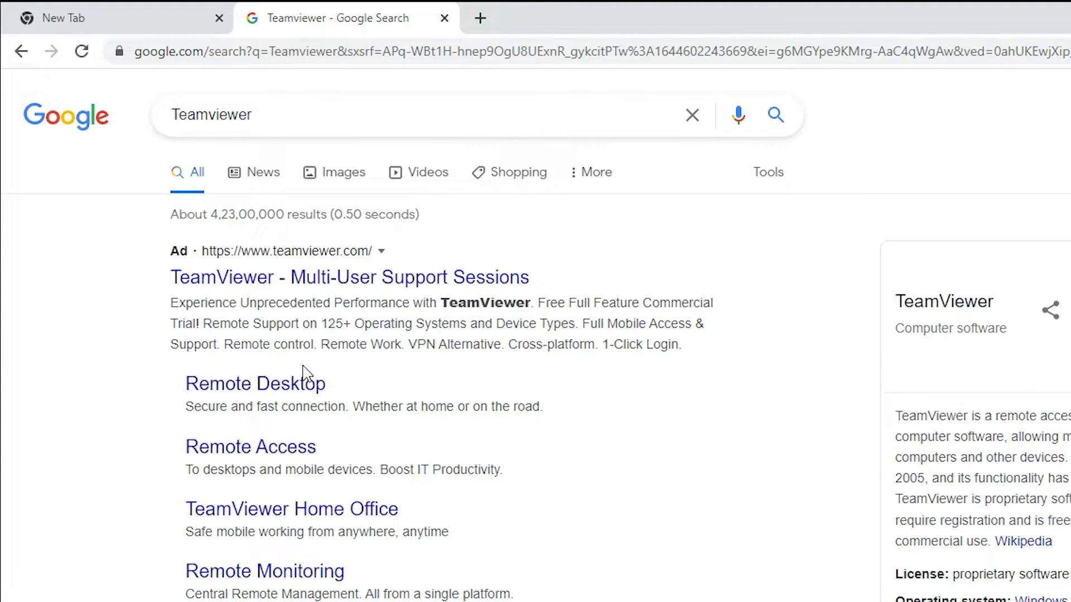
# - Open the TeamViewer ad result in a new tab and scroll to its Free Download offer
pyautogui.rightClick(348, 277)
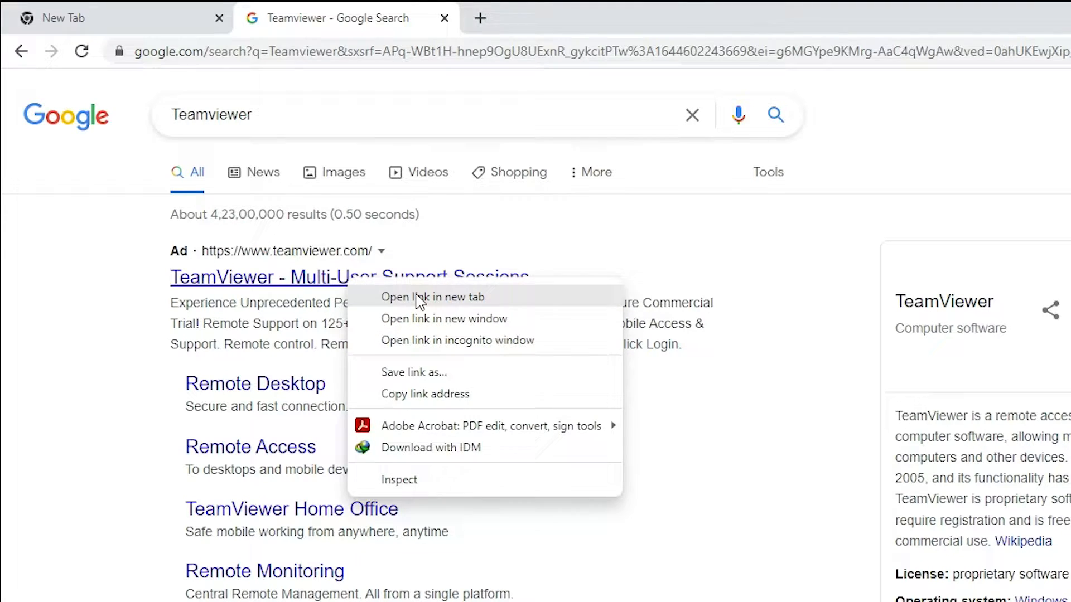
pyautogui.click(432, 296)
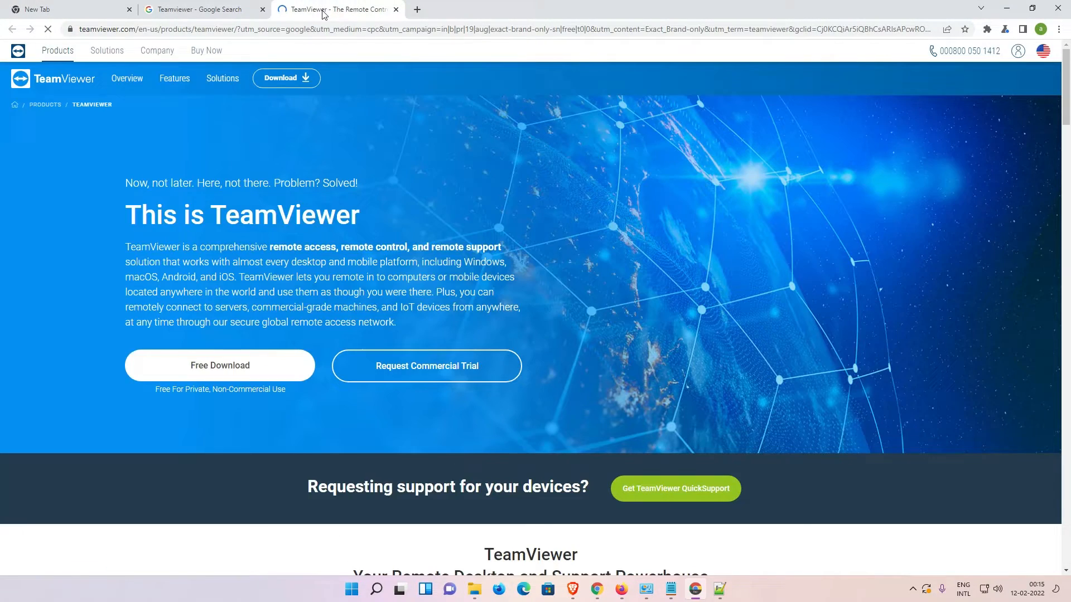
pyautogui.moveTo(576, 354)
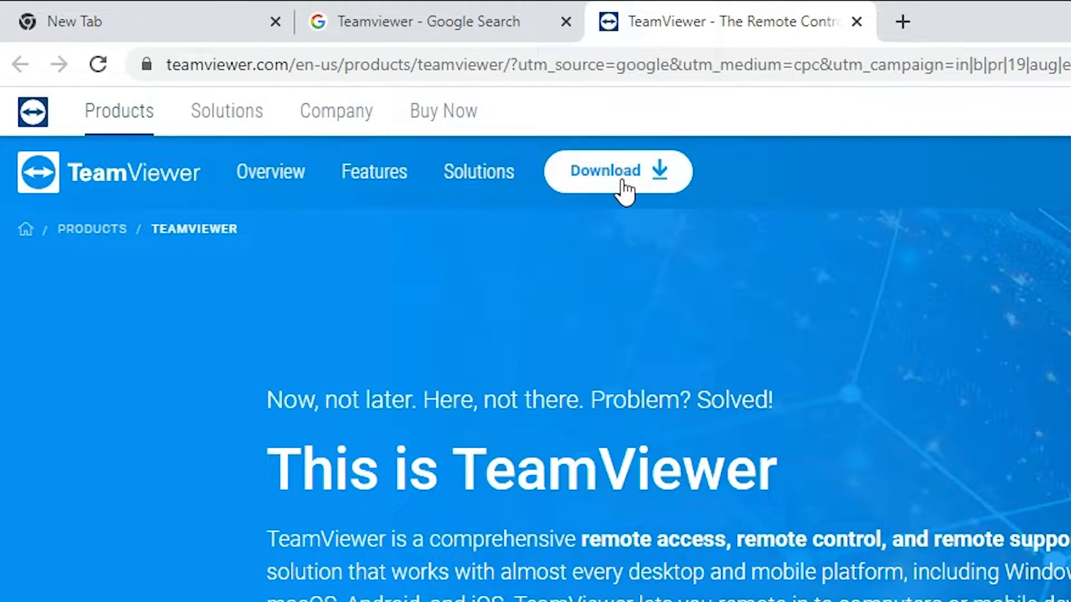
pyautogui.scroll(-3)
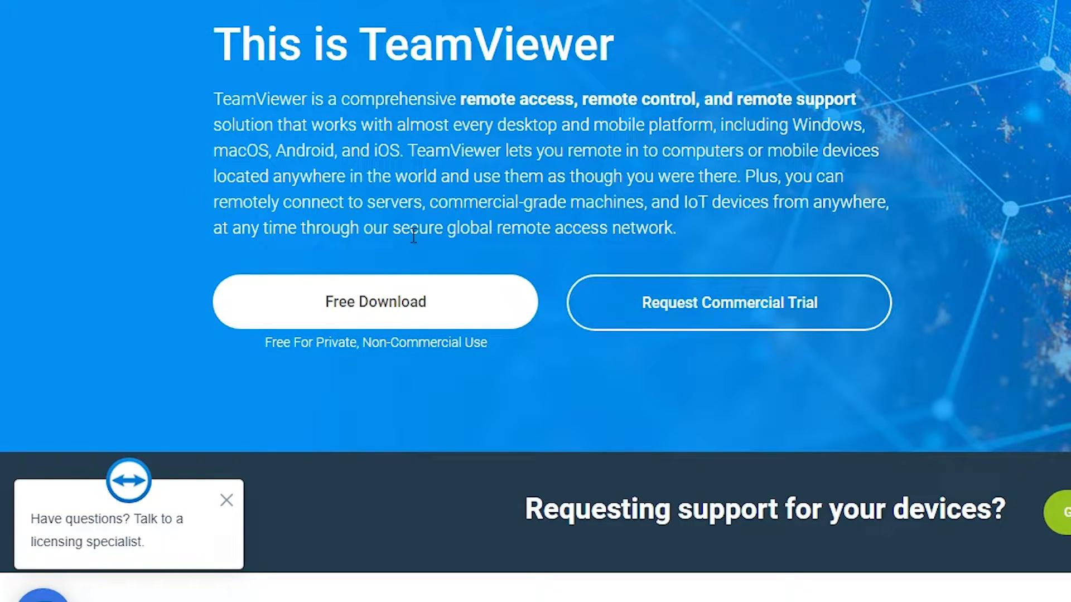
pyautogui.moveTo(362, 317)
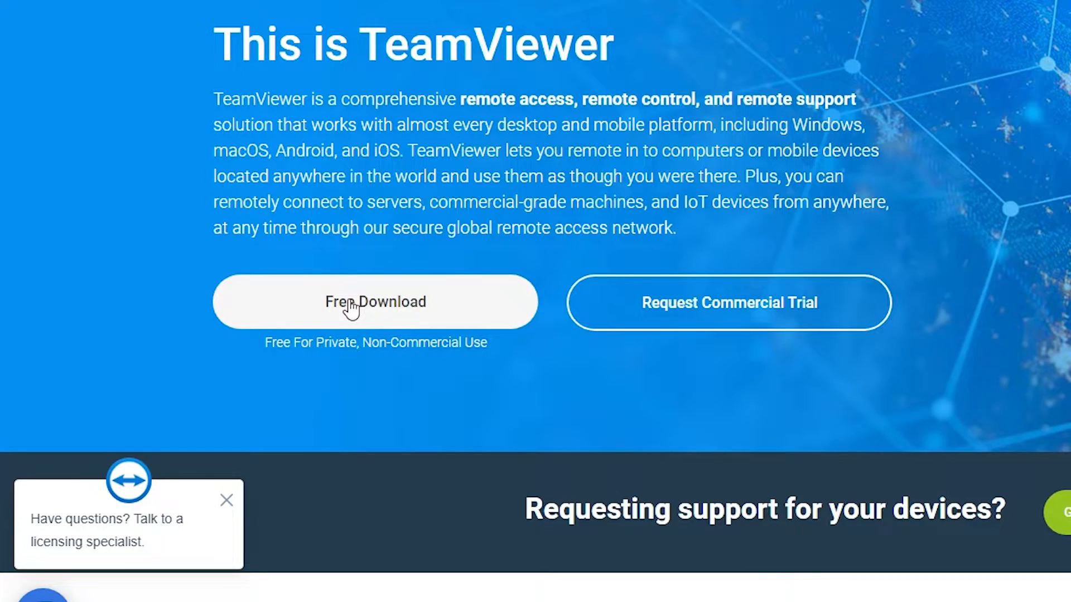
# - Download the TeamViewer free setup file with Internet Download Manager, saving it to the Desktop
pyautogui.click(376, 302)
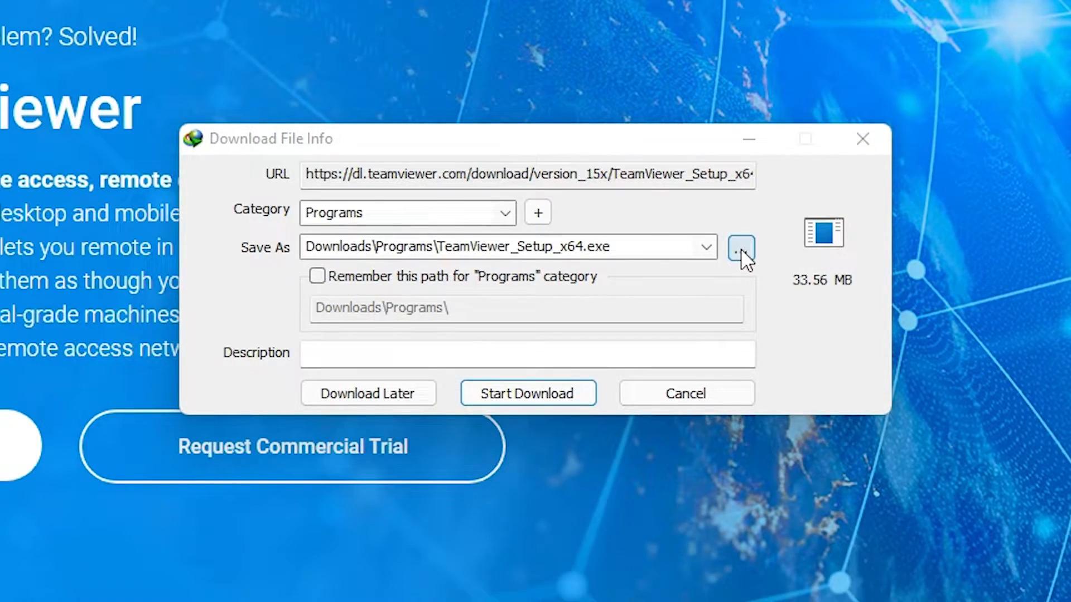
pyautogui.click(741, 247)
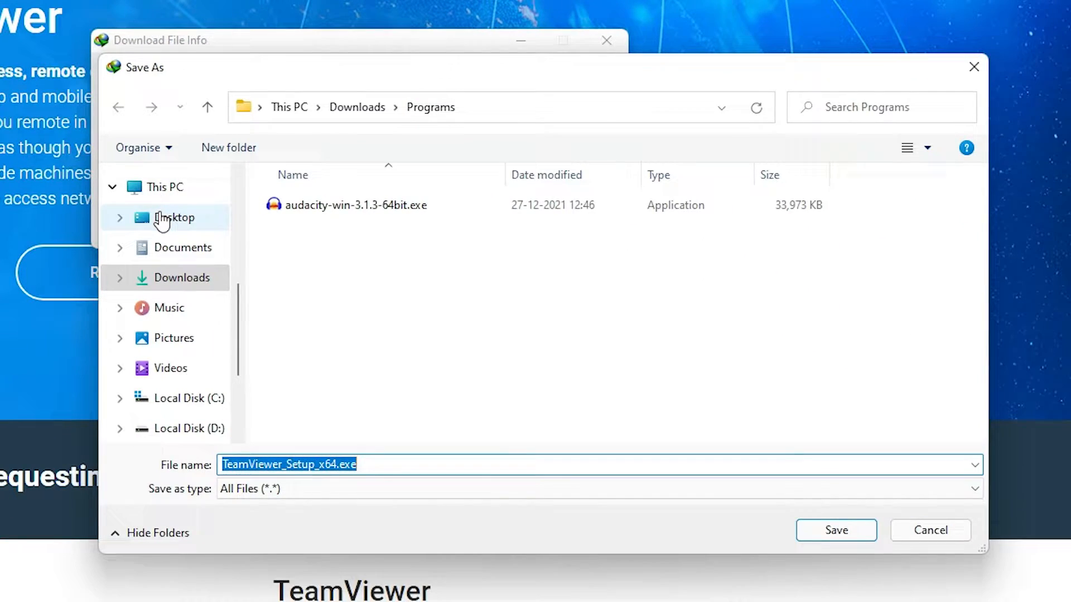
pyautogui.click(176, 217)
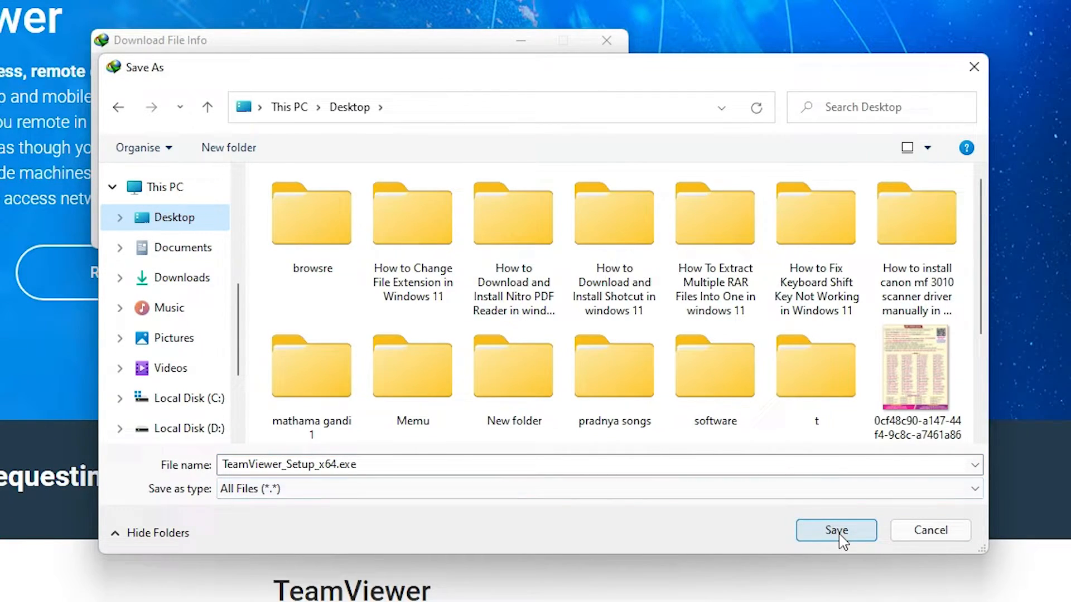
pyautogui.click(835, 531)
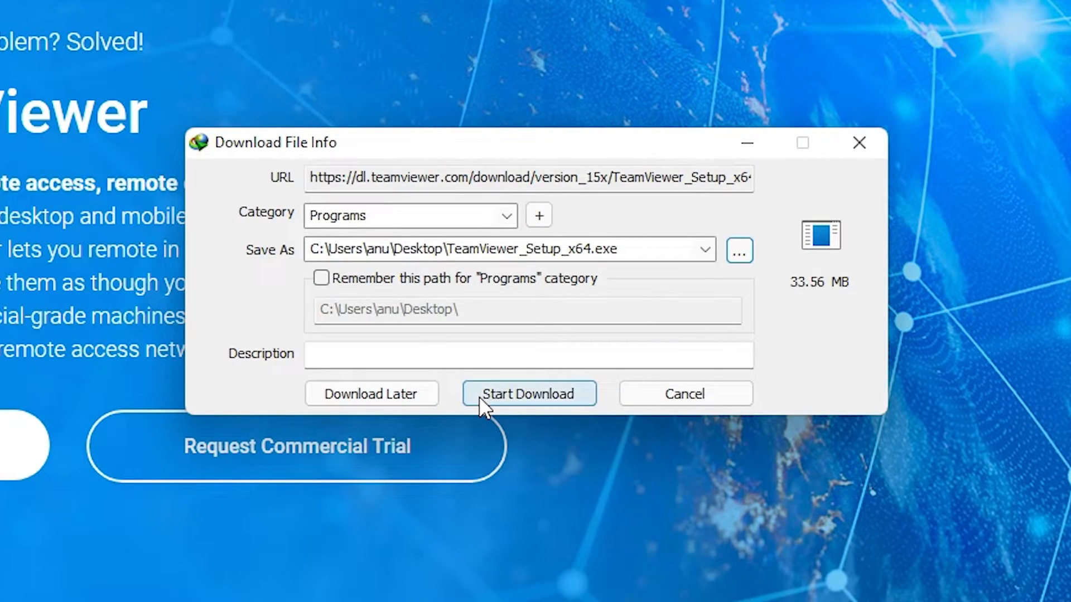
pyautogui.click(529, 394)
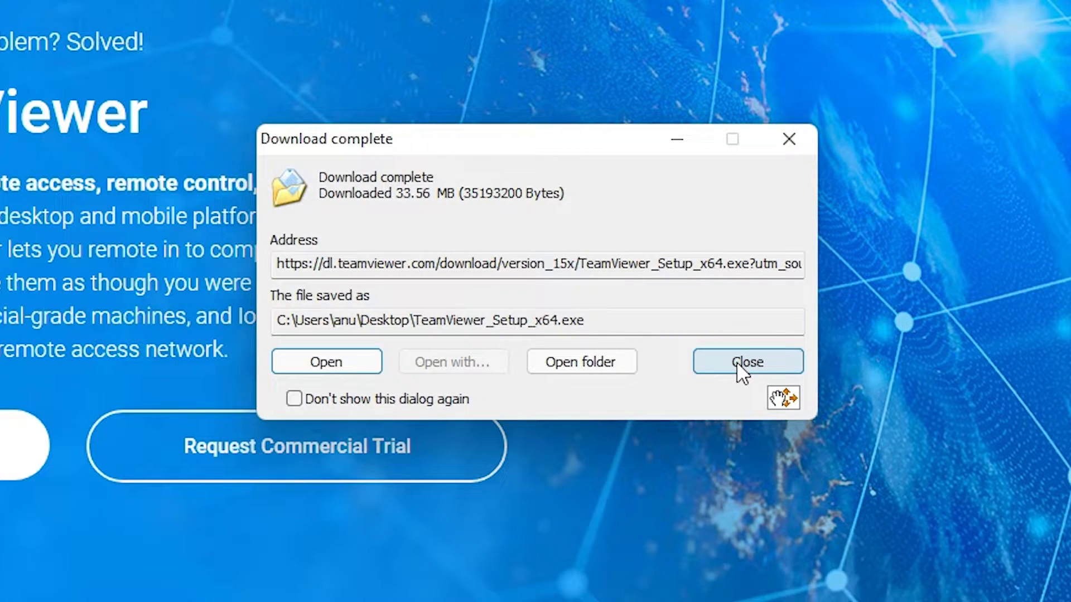
pyautogui.moveTo(752, 376)
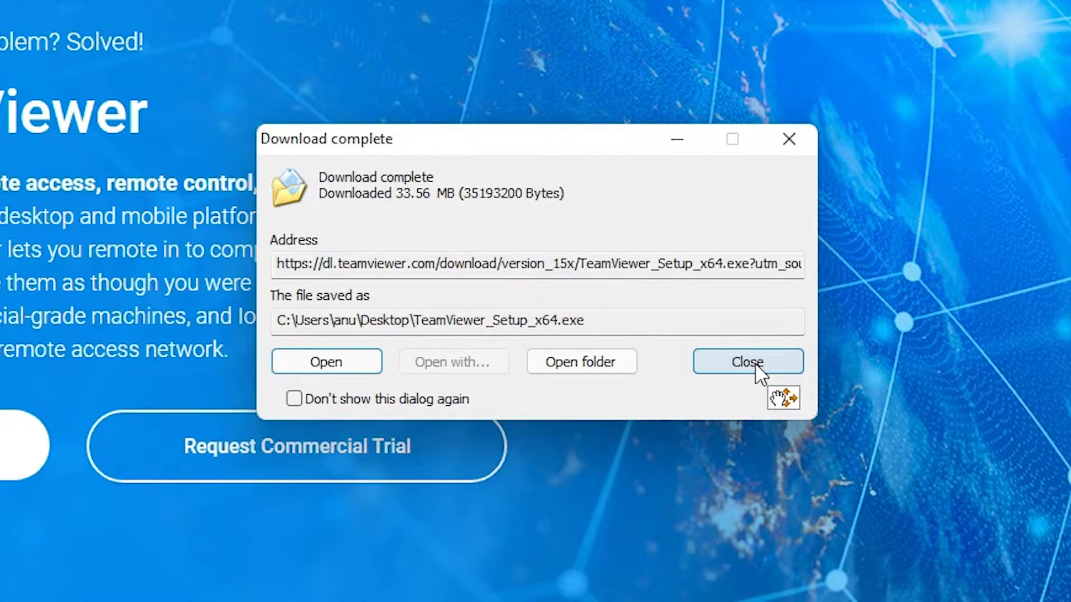
pyautogui.click(746, 361)
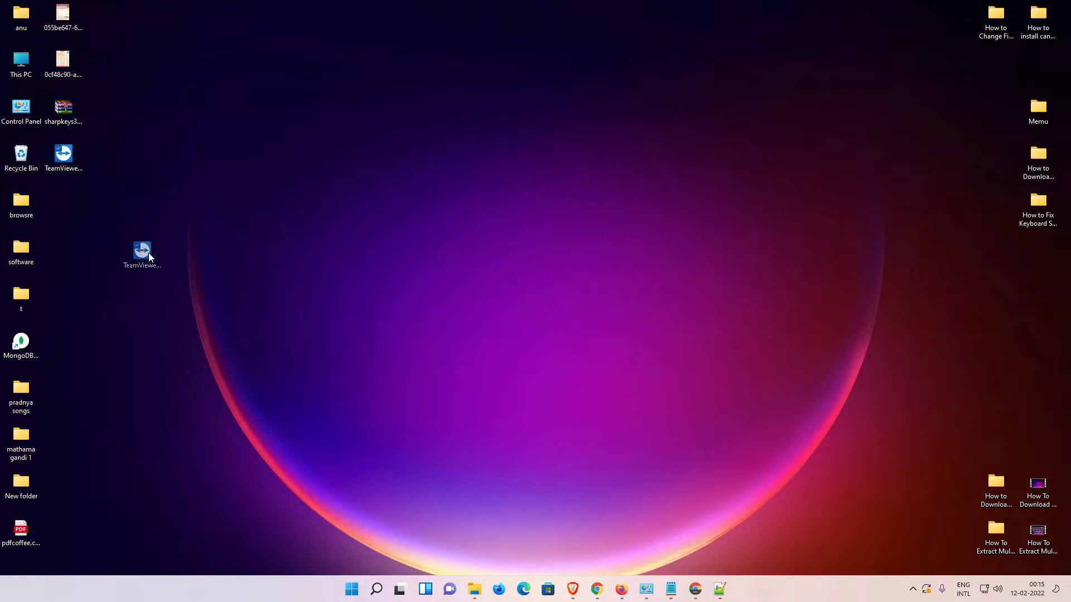
# - Launch the installer, choose personal non-commercial use with advanced settings, and accept the terms
pyautogui.doubleClick(142, 252)
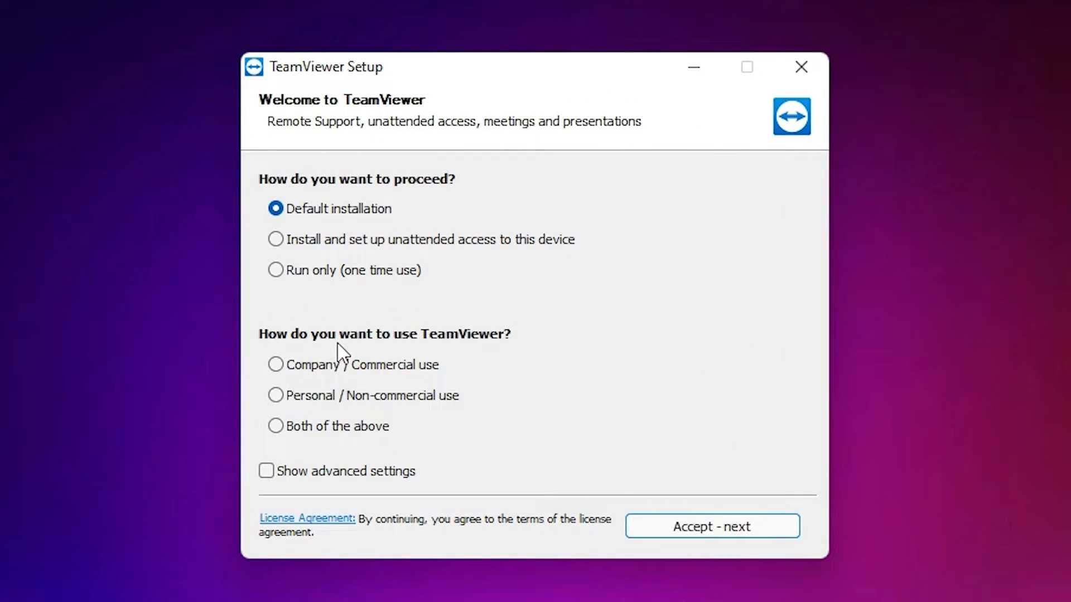
pyautogui.moveTo(304, 195)
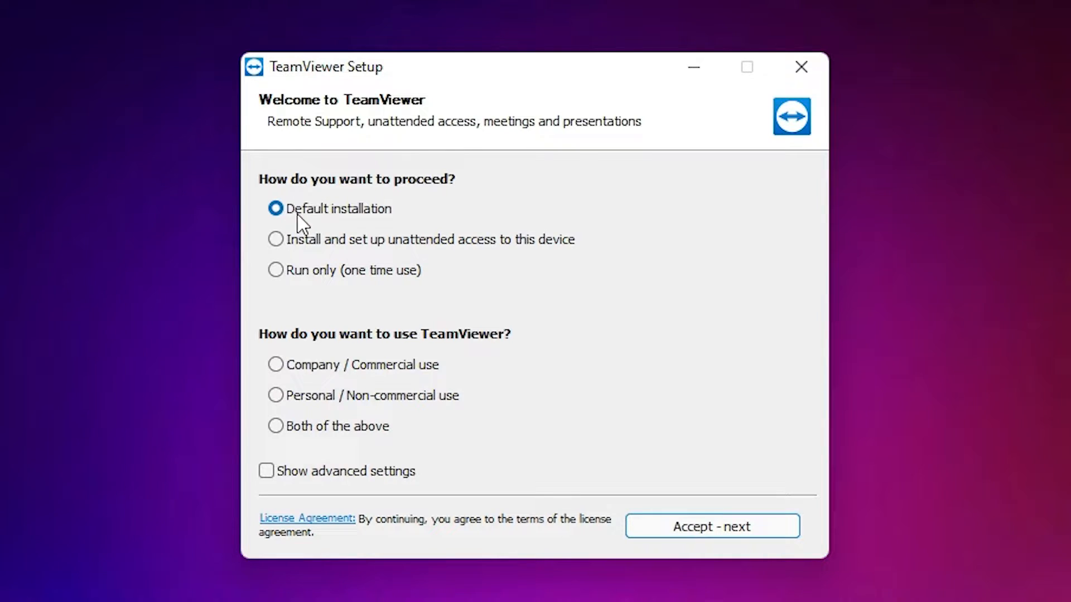
pyautogui.moveTo(381, 223)
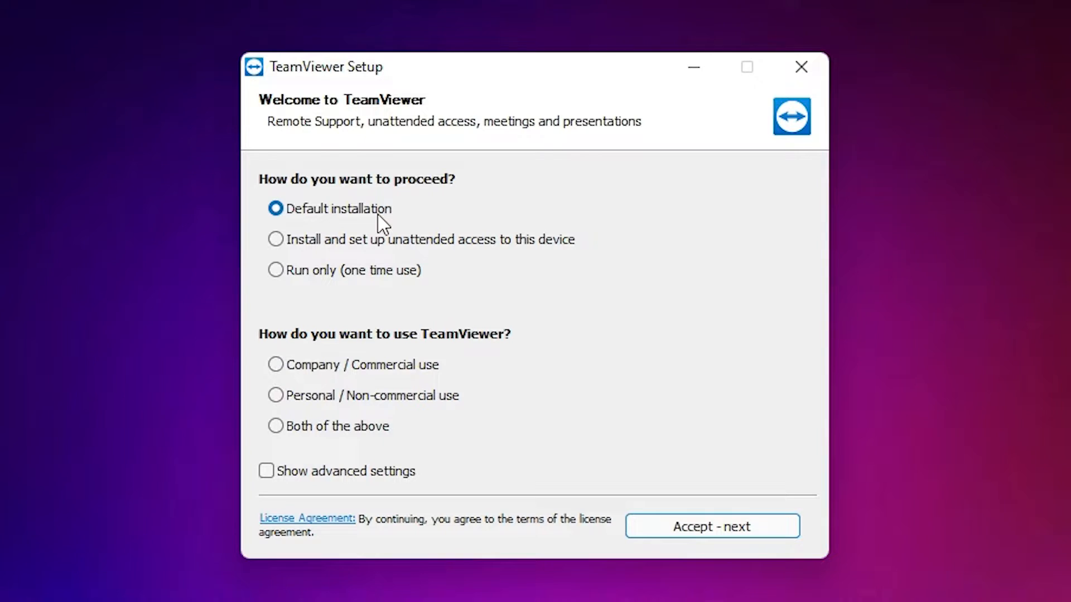
pyautogui.moveTo(343, 356)
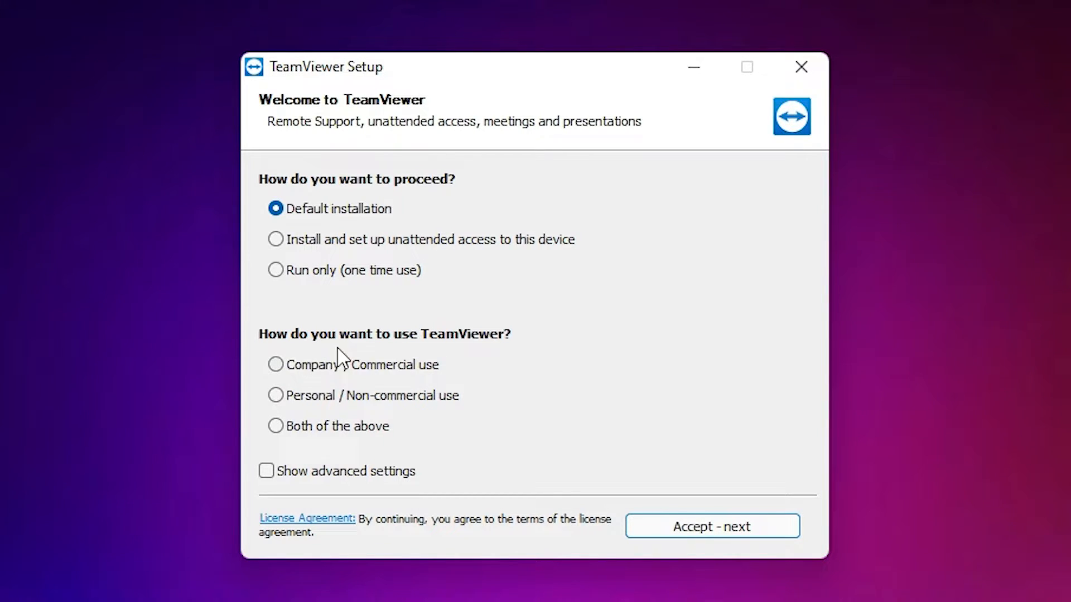
pyautogui.moveTo(301, 410)
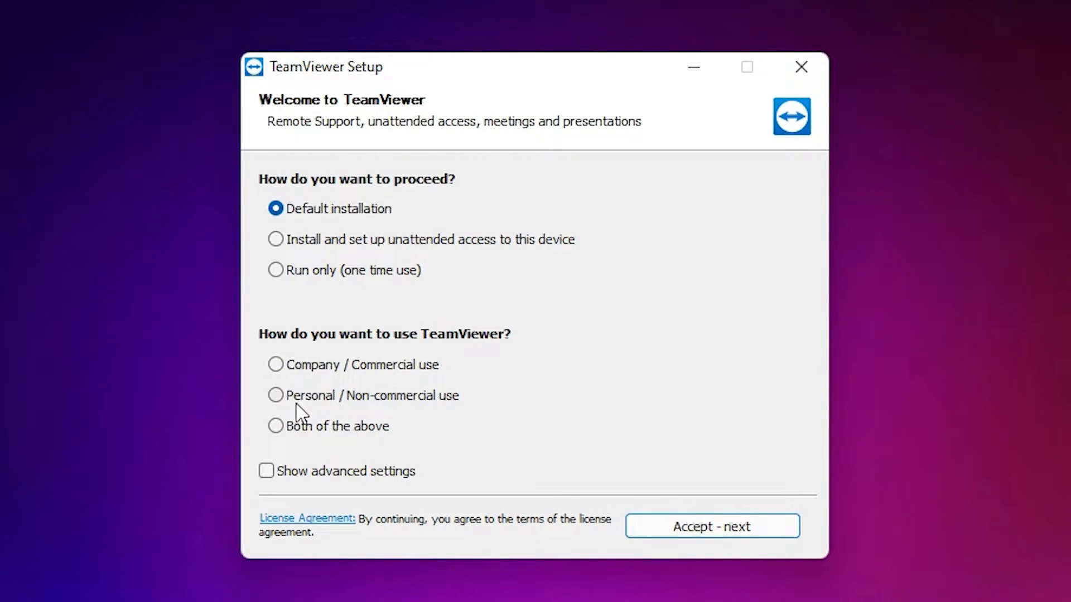
pyautogui.moveTo(466, 412)
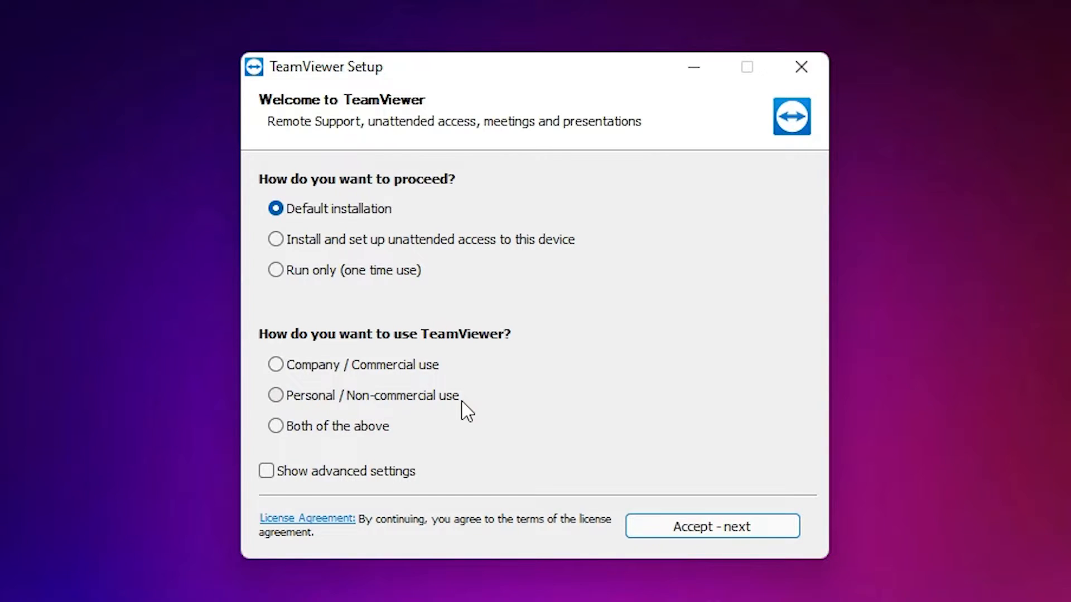
pyautogui.click(275, 395)
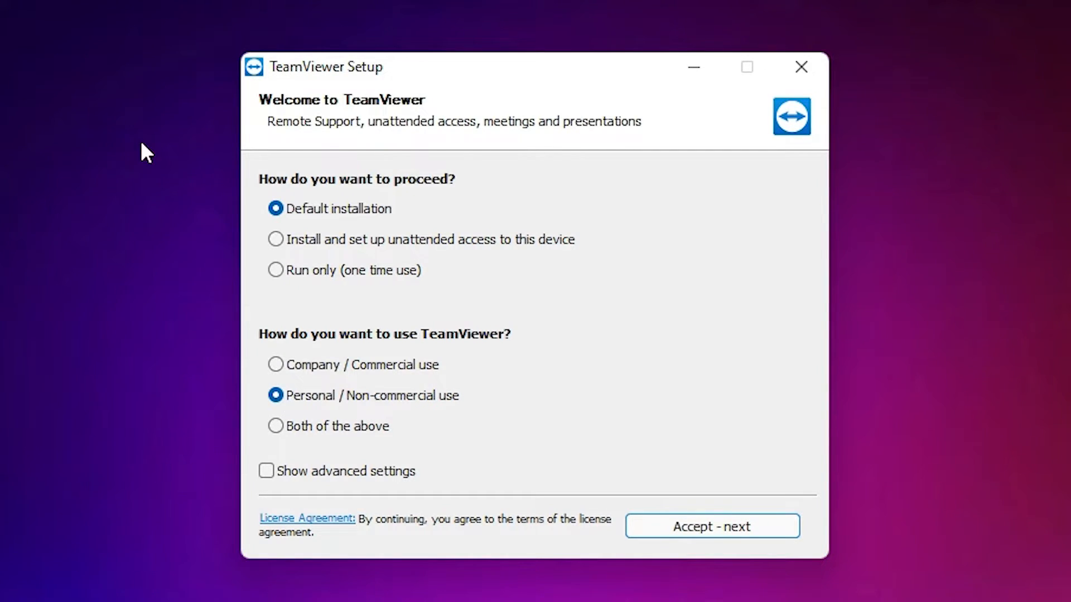
pyautogui.moveTo(277, 478)
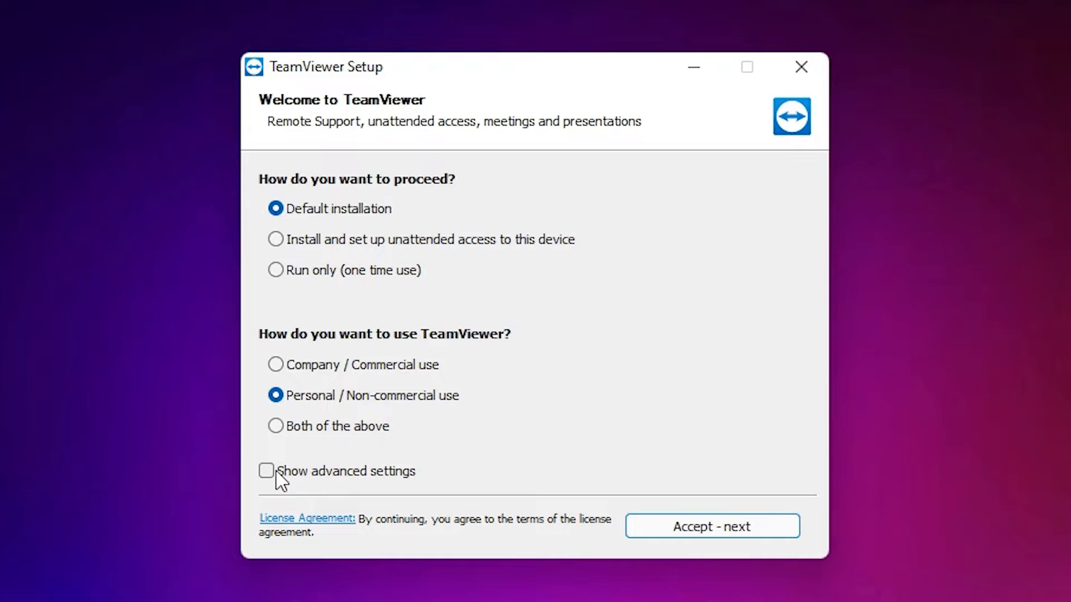
pyautogui.moveTo(248, 483)
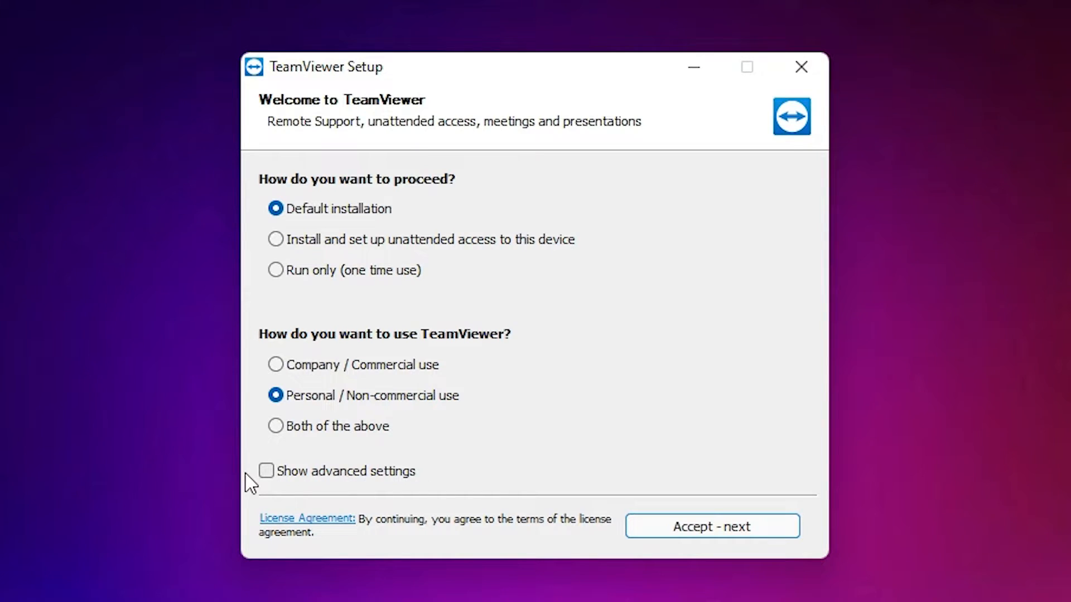
pyautogui.click(265, 471)
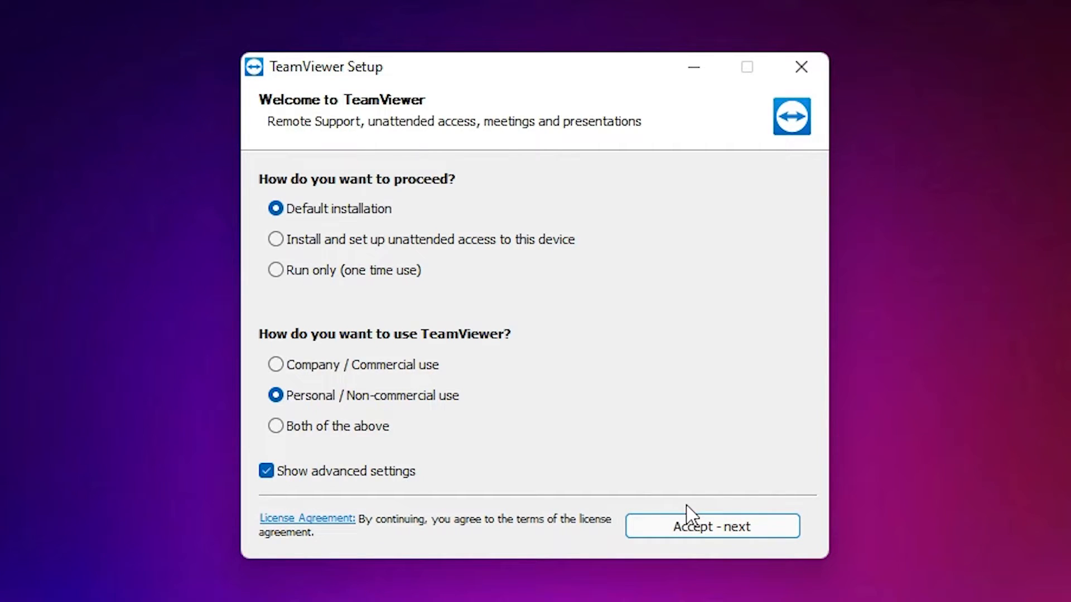
pyautogui.click(711, 526)
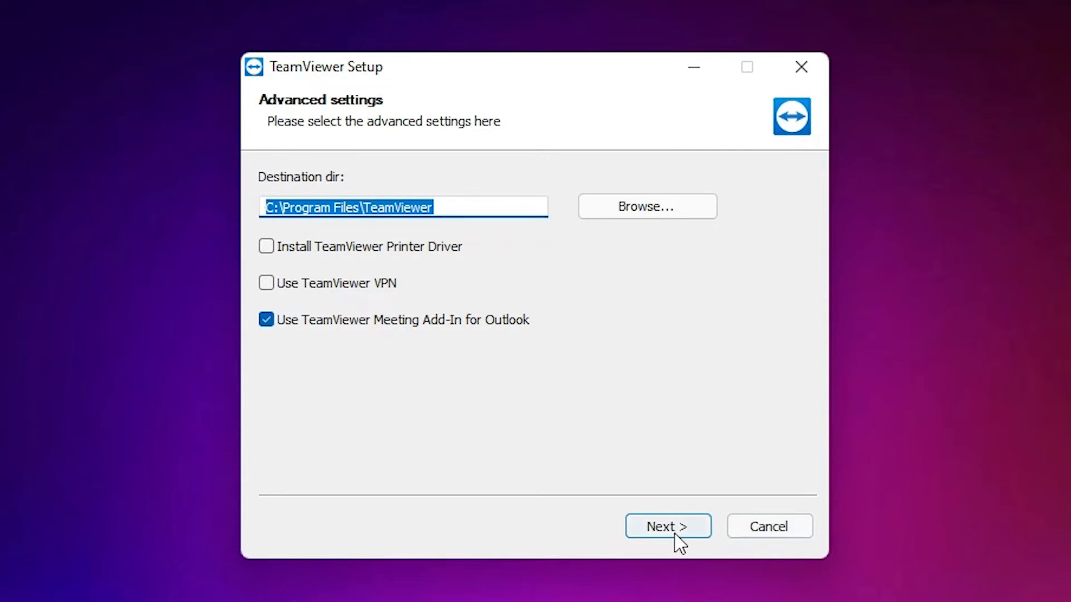
pyautogui.moveTo(314, 330)
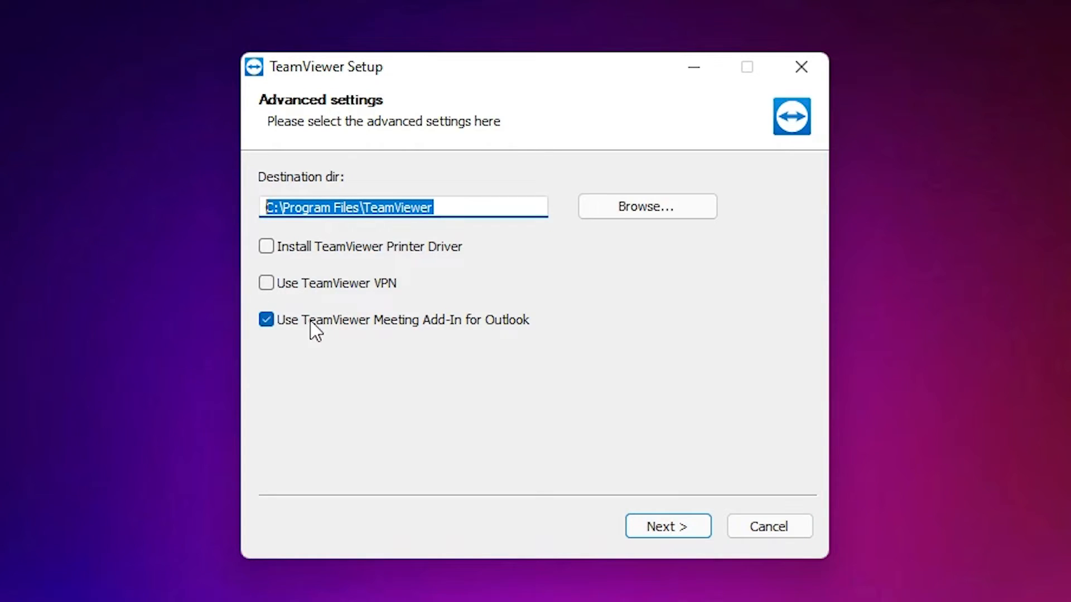
# - Skip the Outlook meeting add-in, accept the EULA and DPA, and finish installing
pyautogui.click(266, 319)
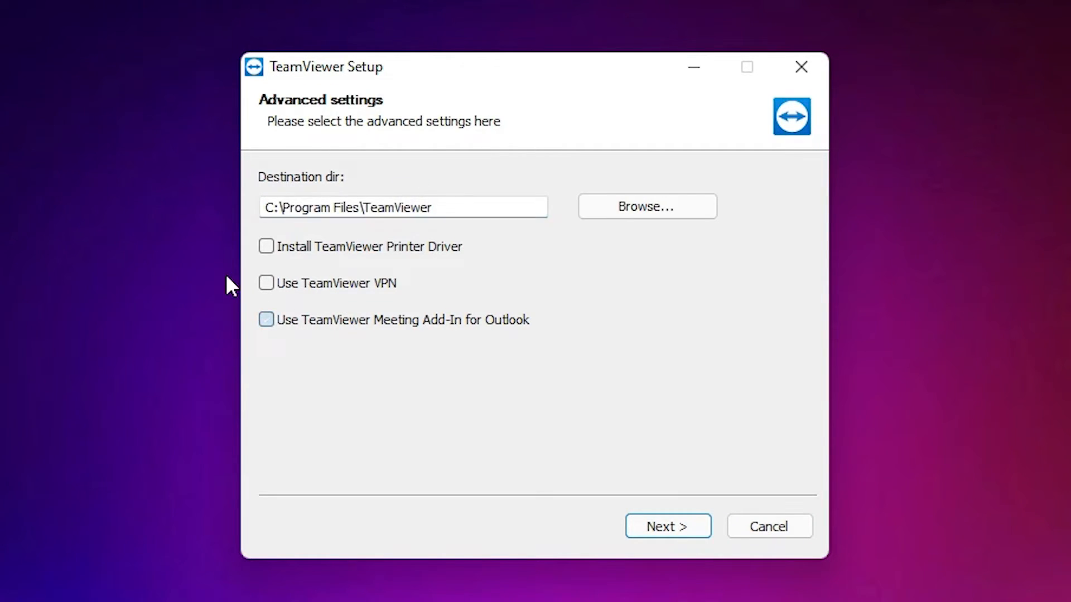
pyautogui.click(667, 526)
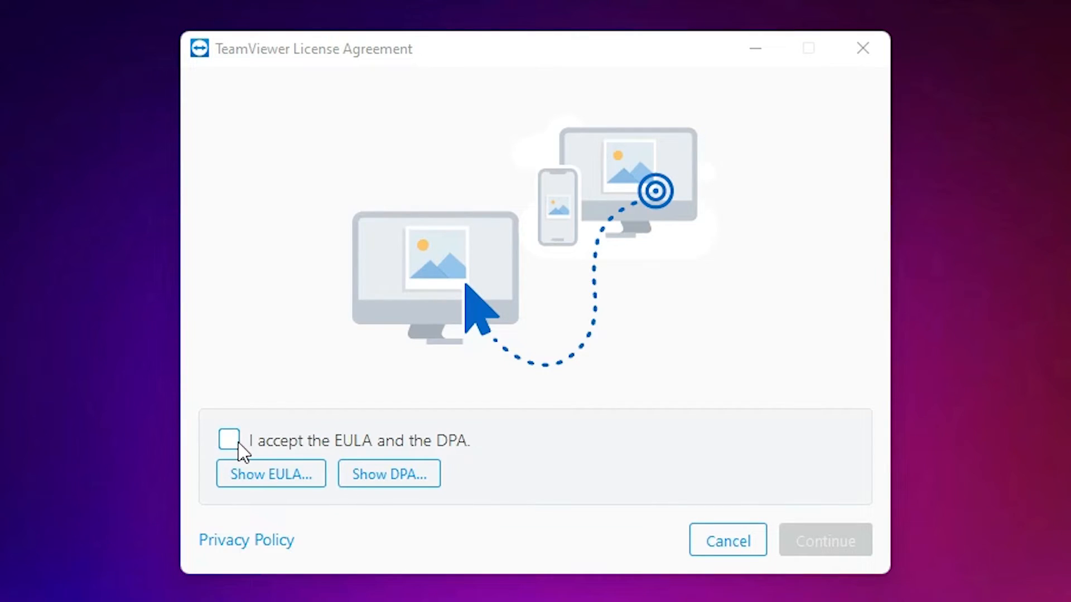
pyautogui.click(228, 441)
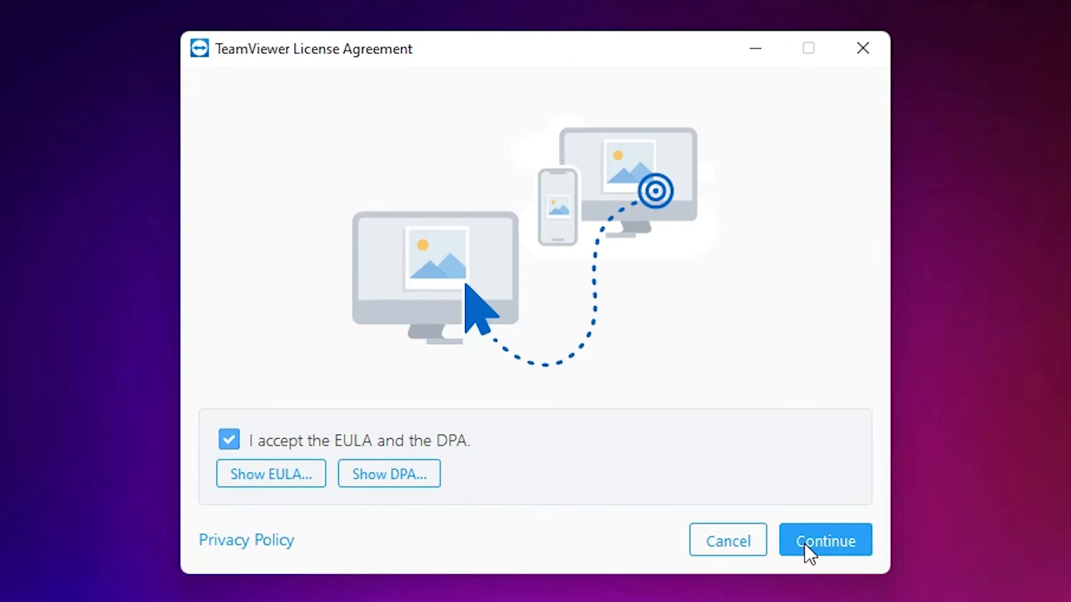
pyautogui.click(824, 541)
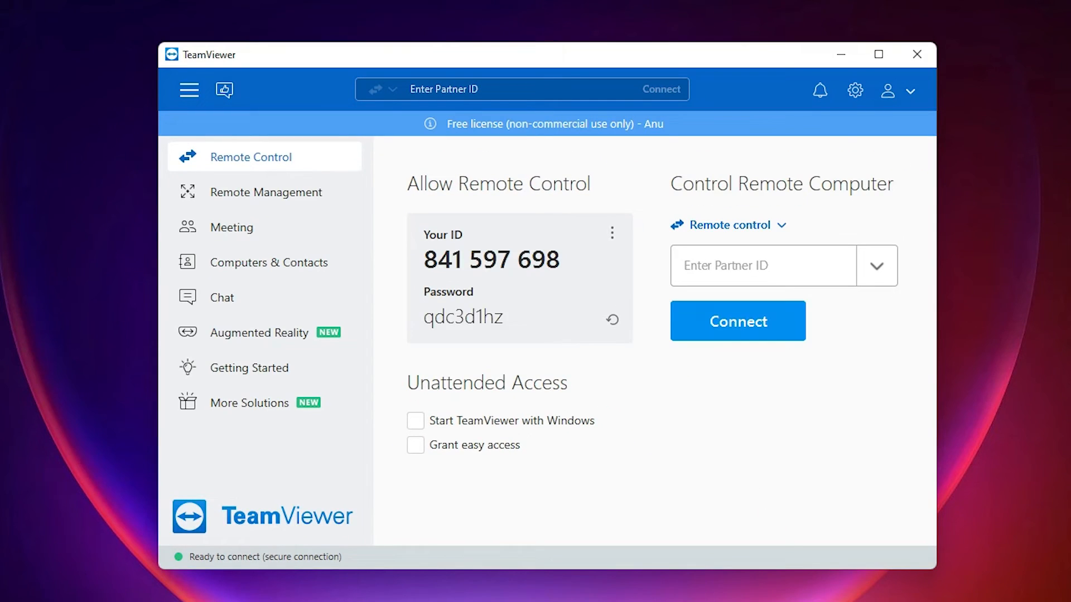